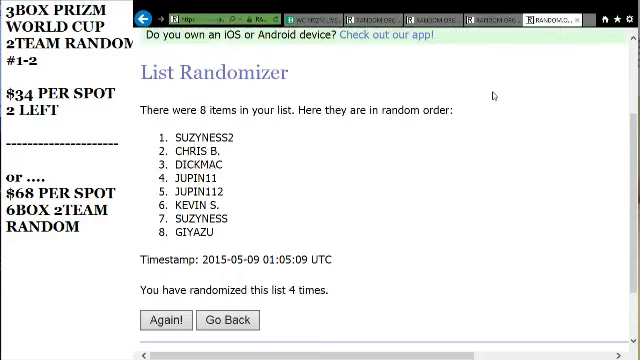
Step: Go back from the 8-name results to the empty Part 1 list-entry box
click(360, 52)
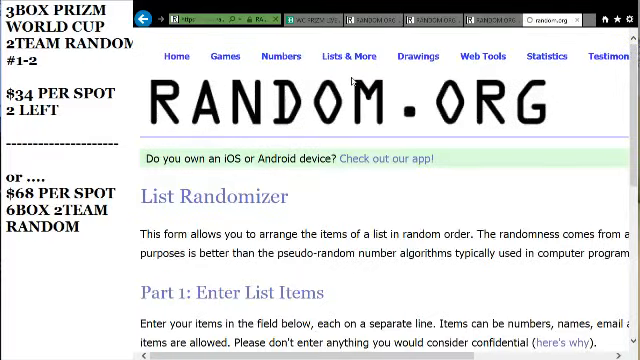
scroll(down, 3)
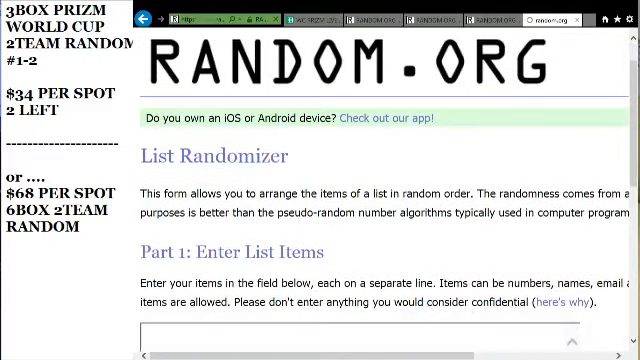
scroll(down, 3)
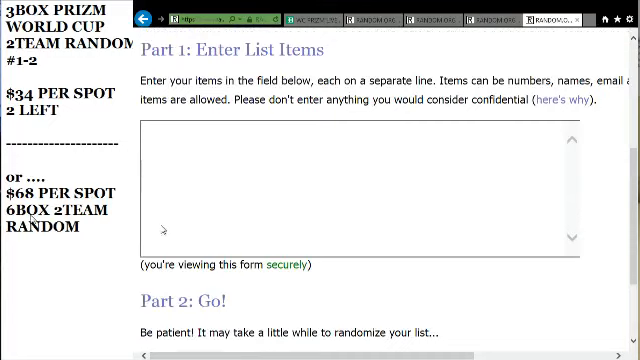
text(JUPIN11)
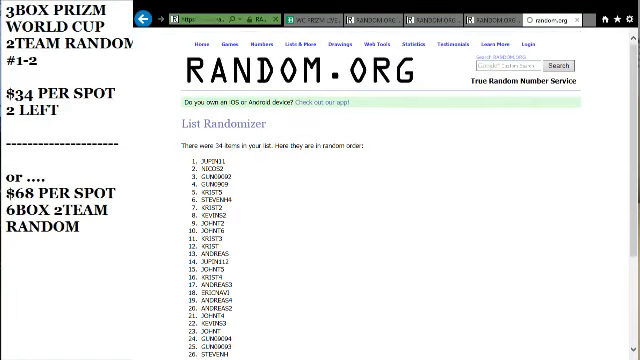
Step: Re-randomize the 34-name list twice more with Again! and review the new order
scroll(down, 3)
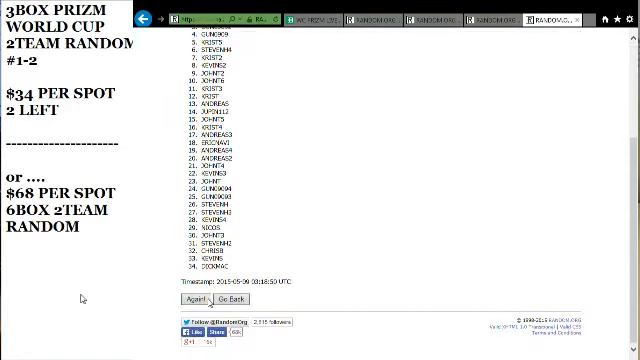
click(184, 296)
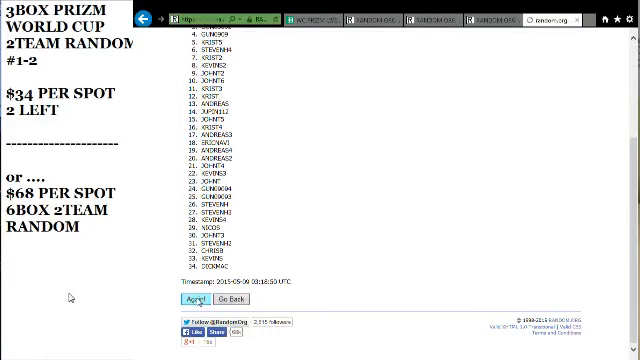
click(176, 298)
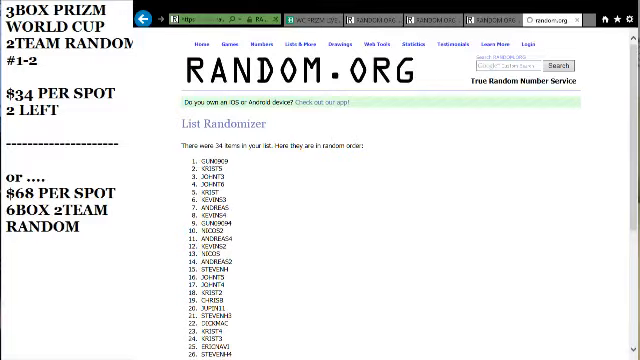
scroll(down, 3)
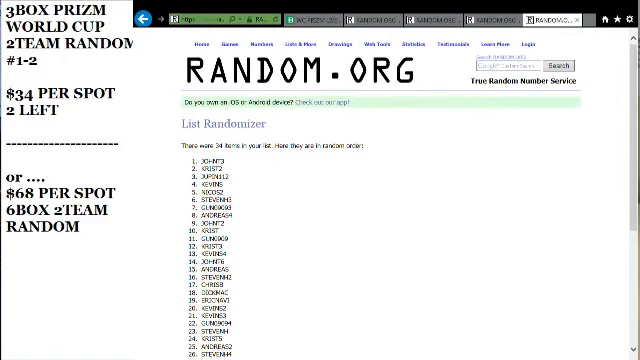
scroll(down, 3)
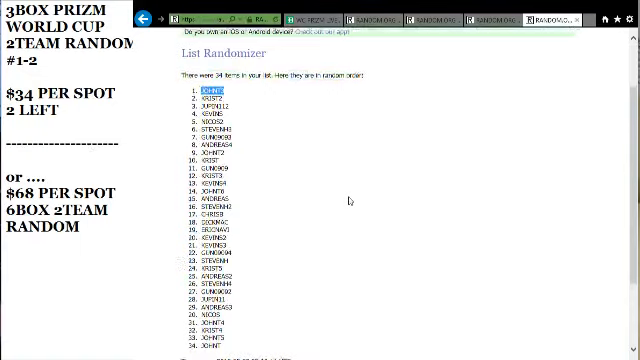